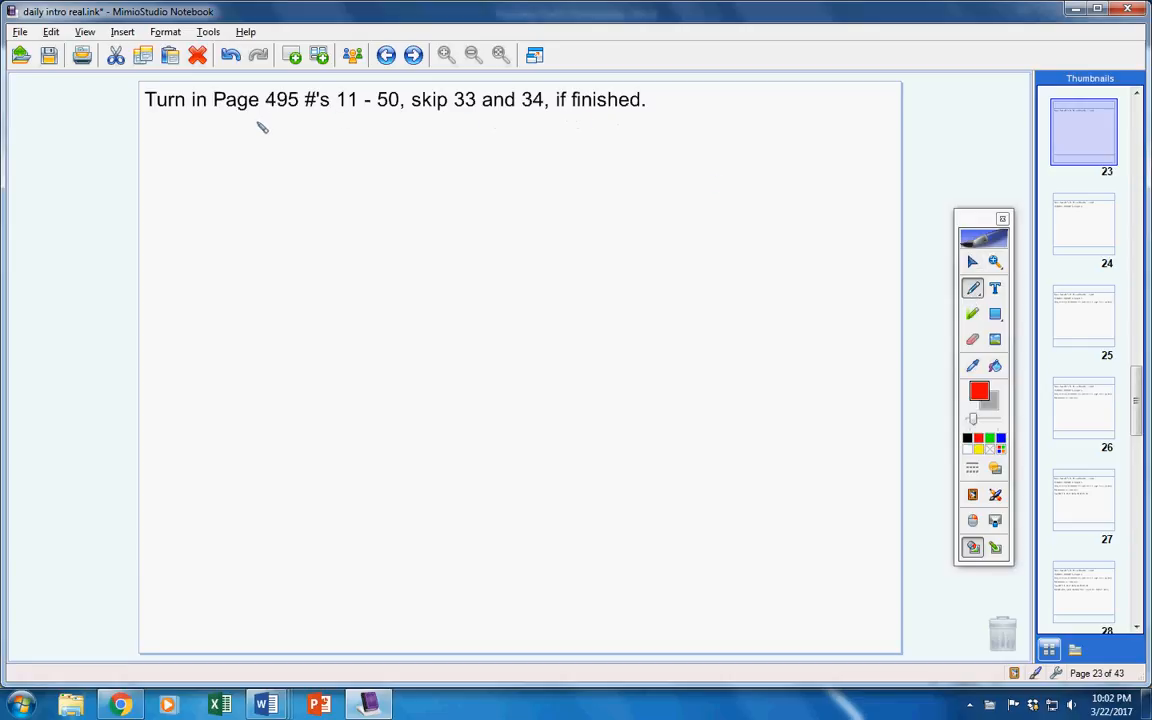
mouse_move(740, 128)
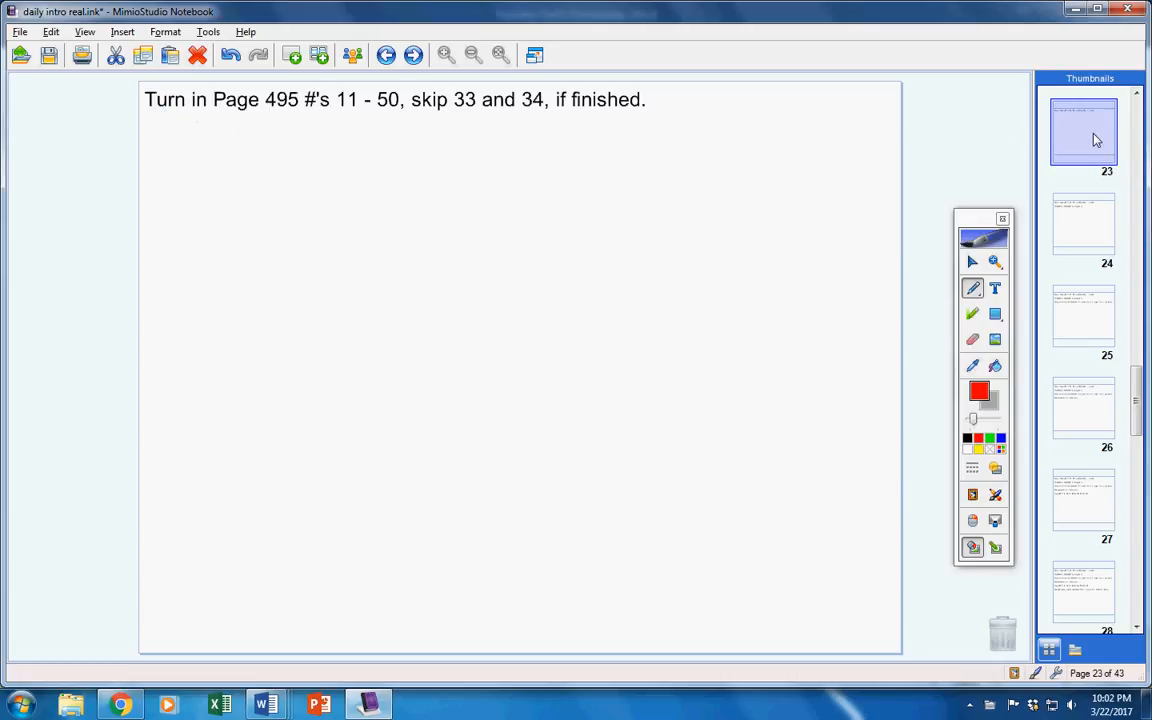
Add the line 'Incompletes, remember test/quiz policy' and bring up the Word incompletes list.
type("Incompletes, remember test/quiz policy")
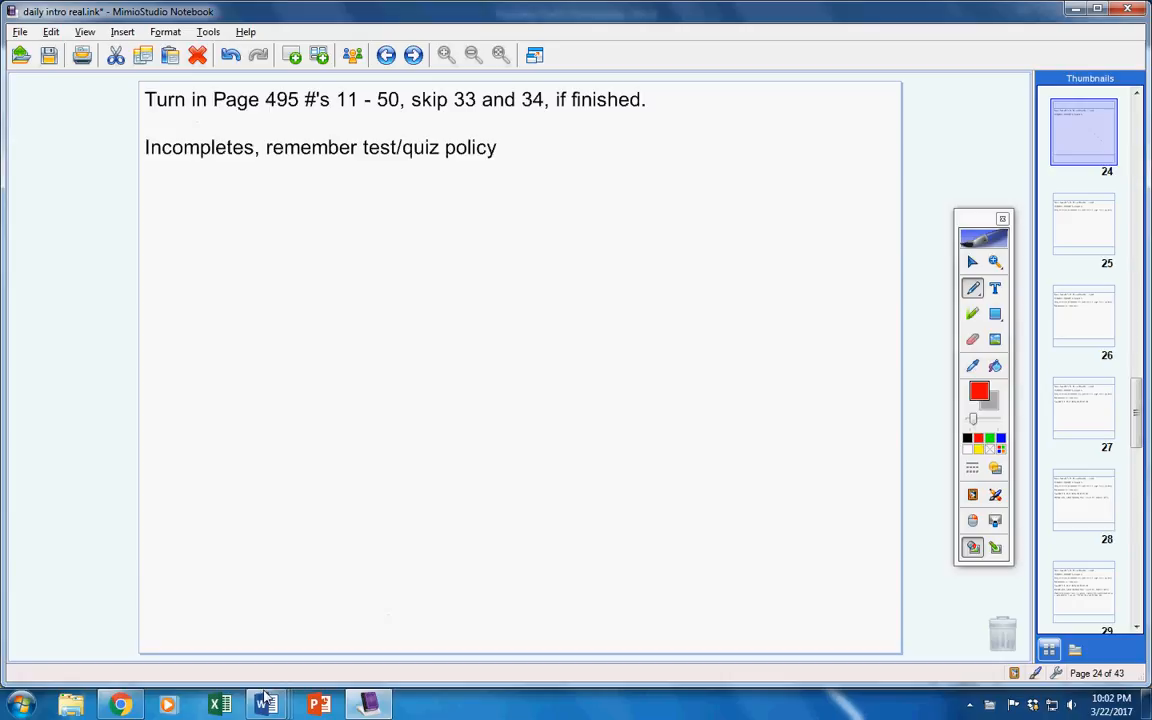
left_click(265, 705)
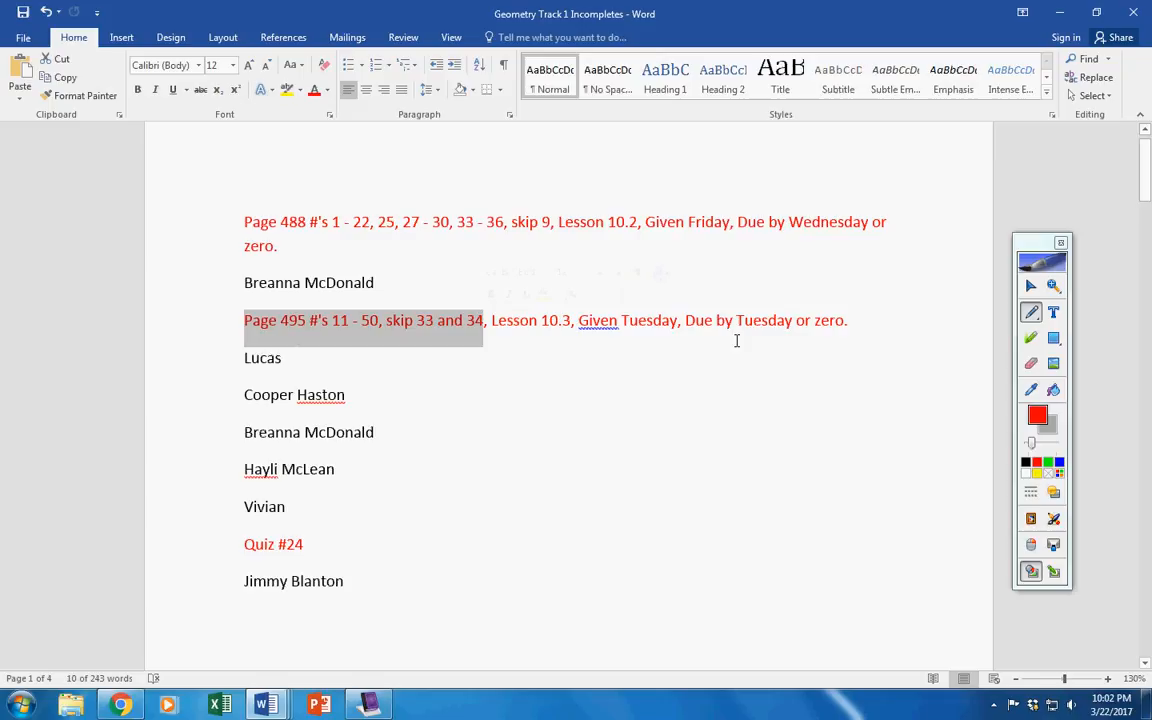
Replace 'Tuesday' with 'Thursday' as the Page 495 assignment's due day.
left_click(722, 320)
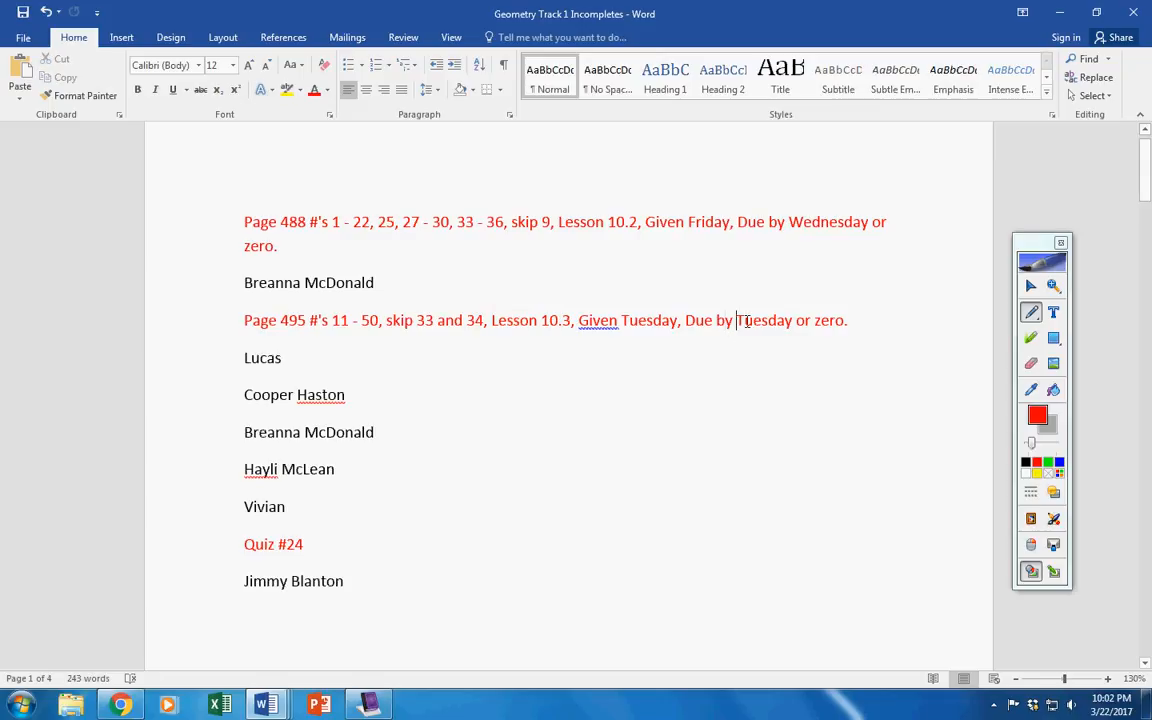
type("thursd")
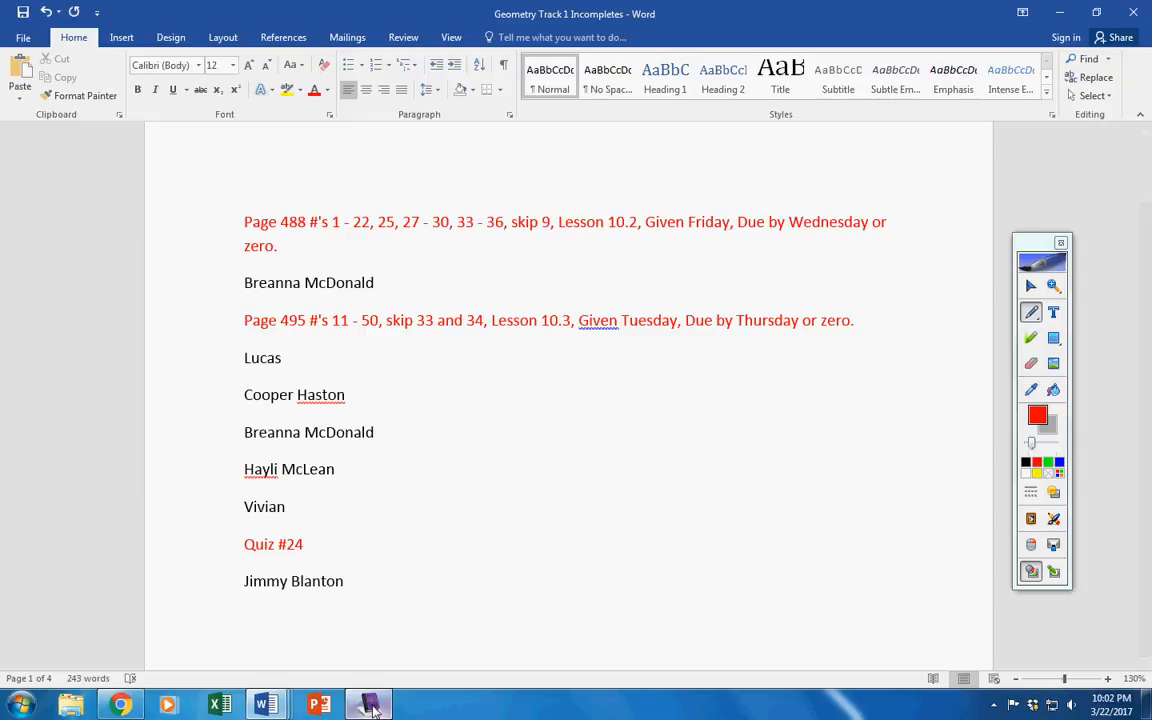
Add the help video line 'Geometry Track 1 Lesson 10.4 Homework (32:15)' and circle 'today' in red.
left_click(368, 704)
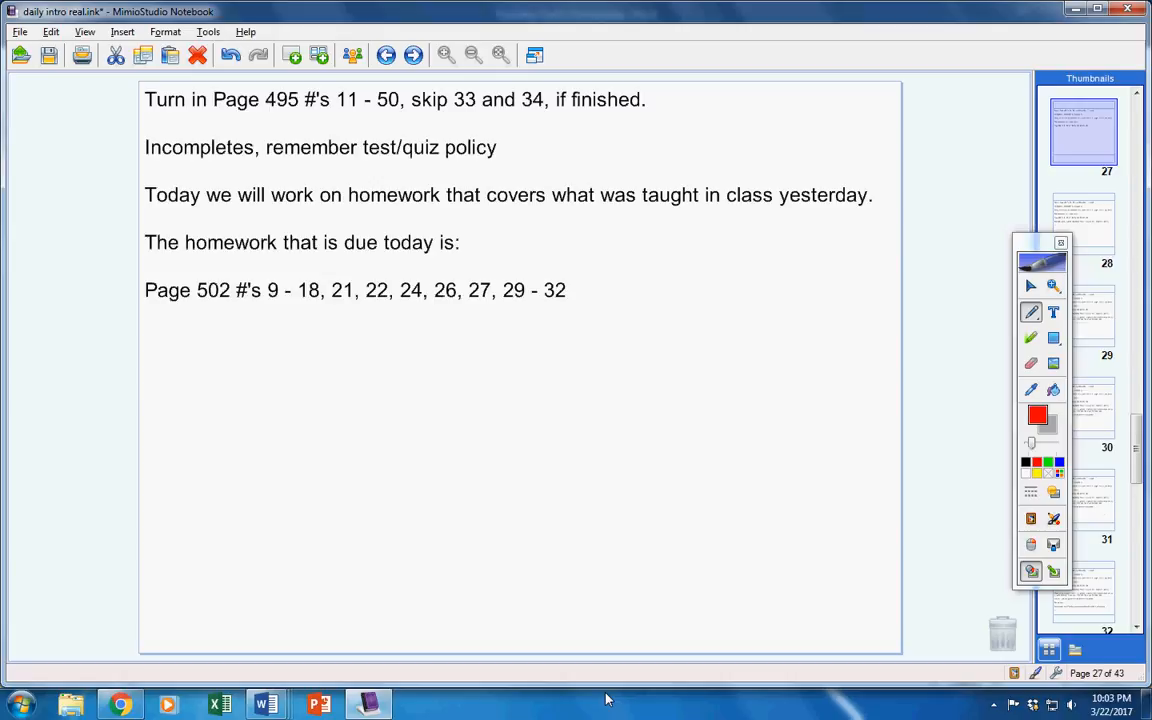
type("The help video is called:  Geometry Track 1 Lesson 10.4 Homework (32:15)")
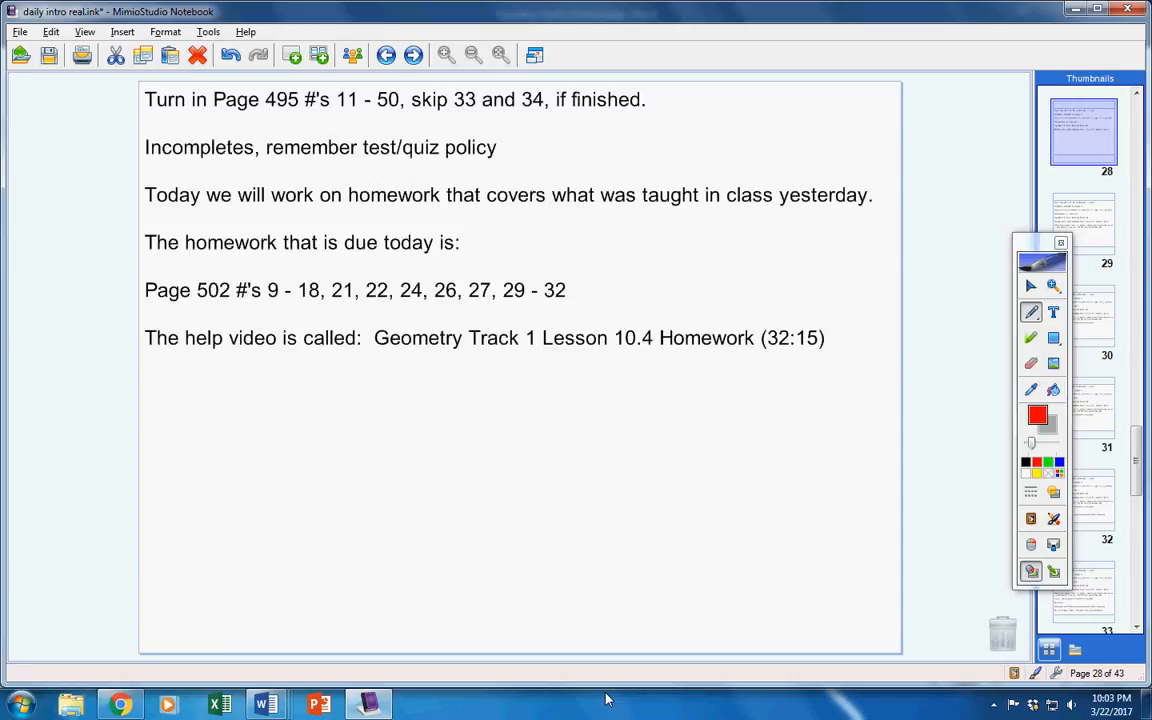
mouse_move(316, 684)
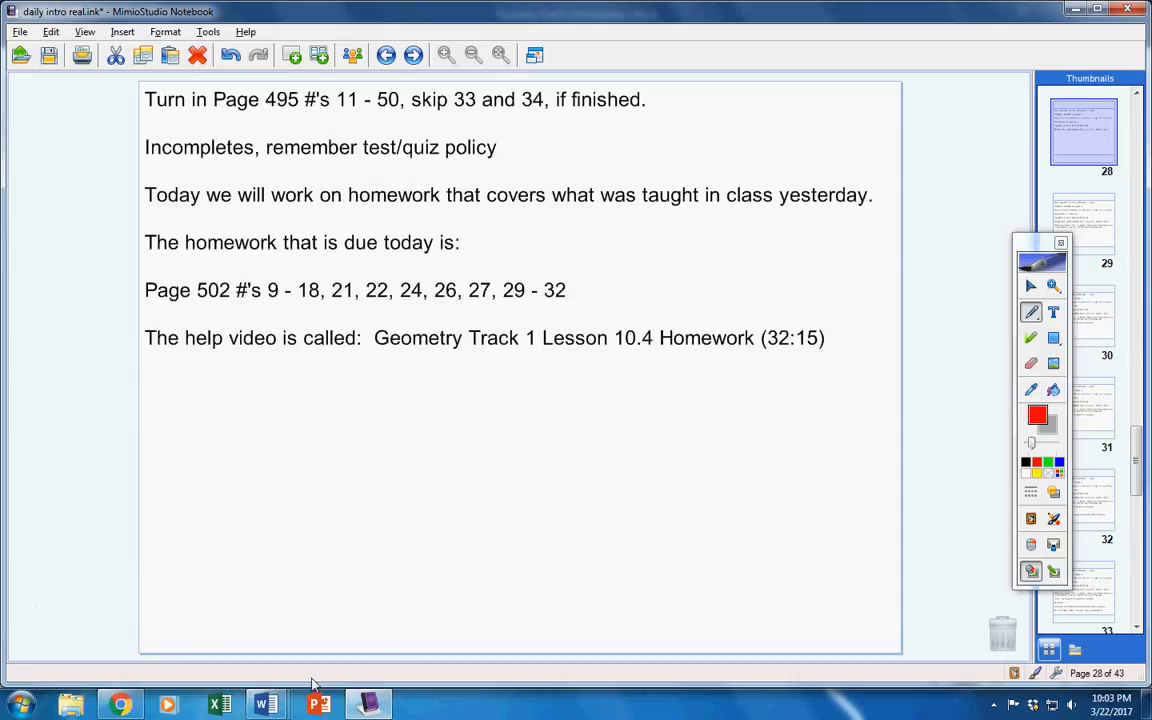
left_click_drag(375, 245, 435, 250)
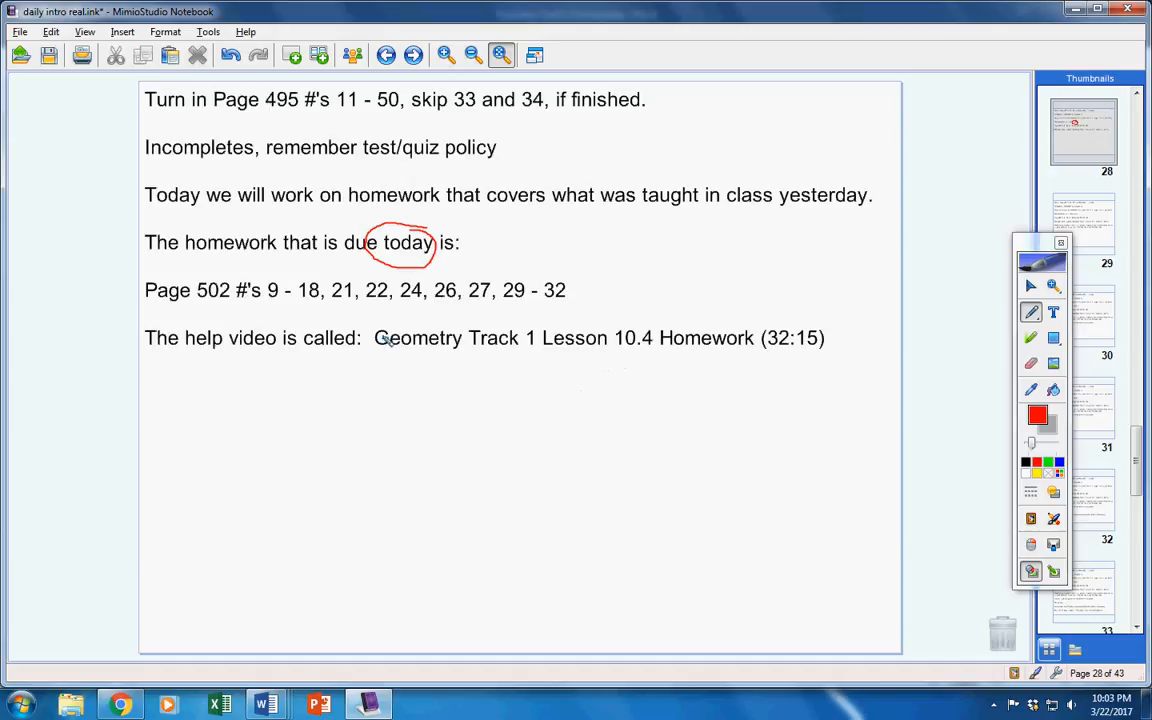
mouse_move(235, 377)
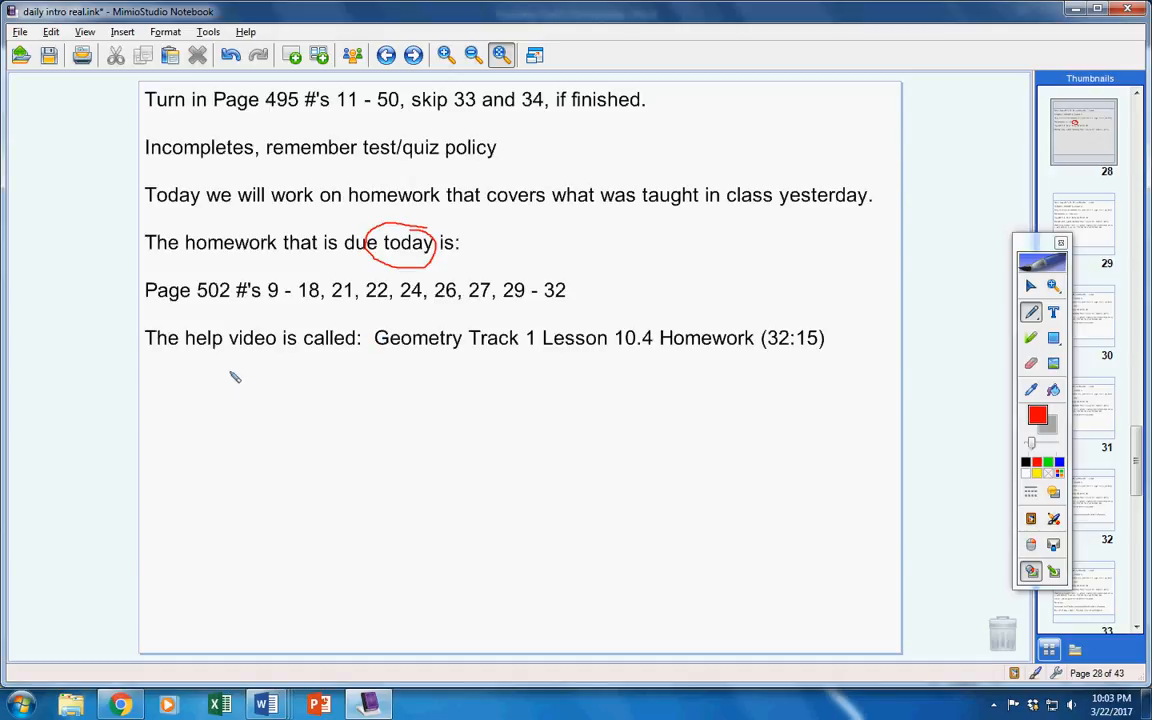
mouse_move(801, 338)
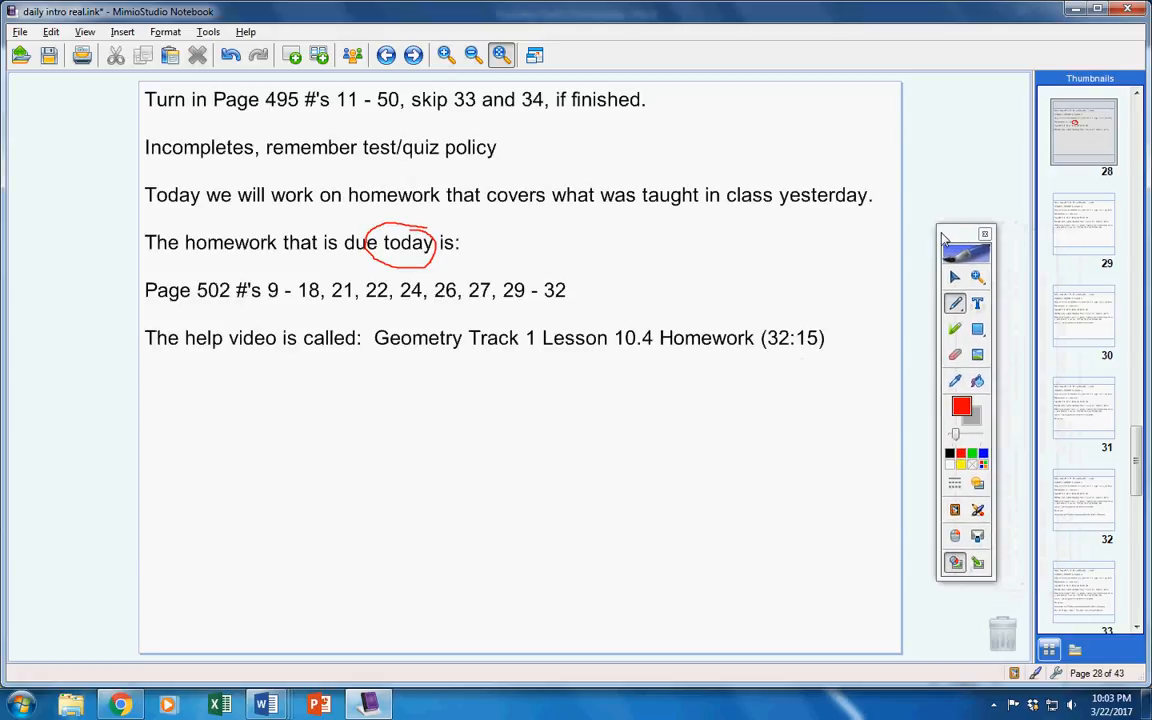
Move to the next notes page and add the 'Test retakes.' line.
left_click(1083, 132)
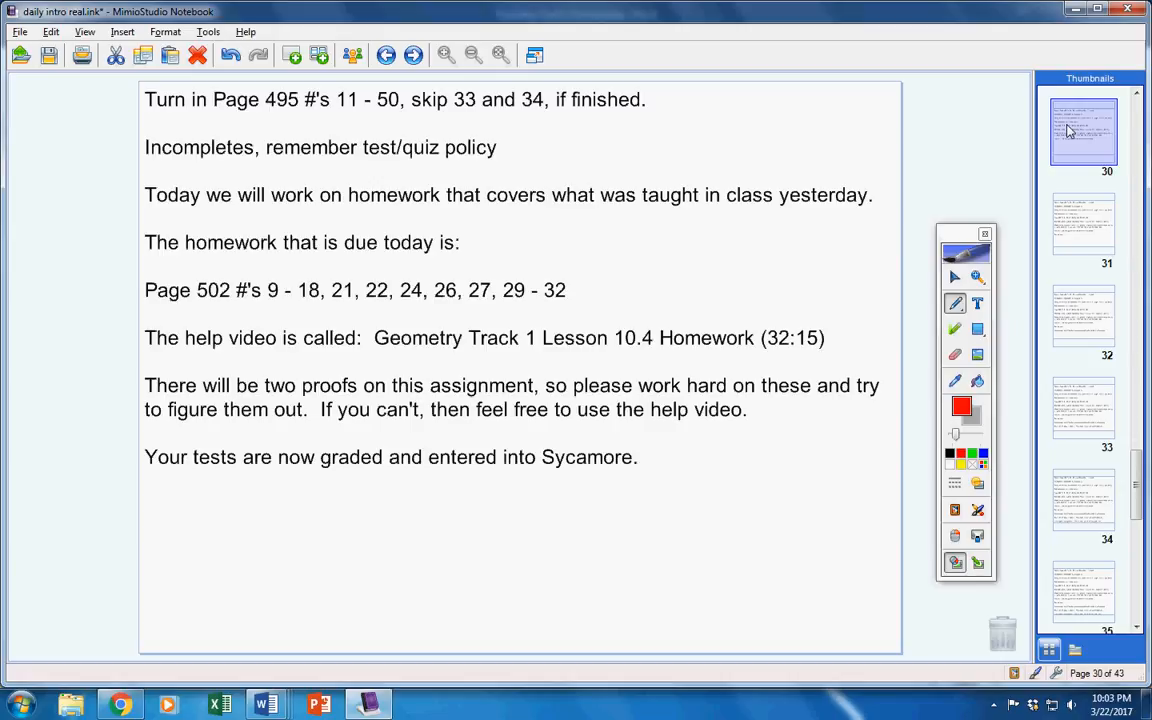
type("Test retakes.")
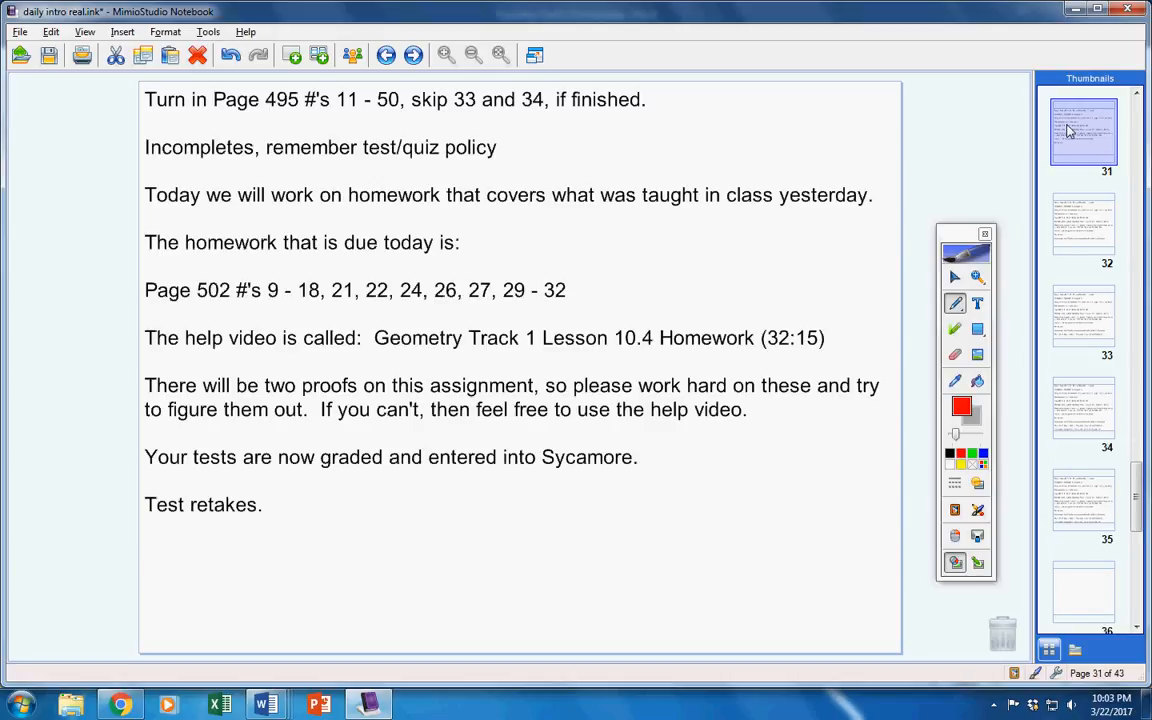